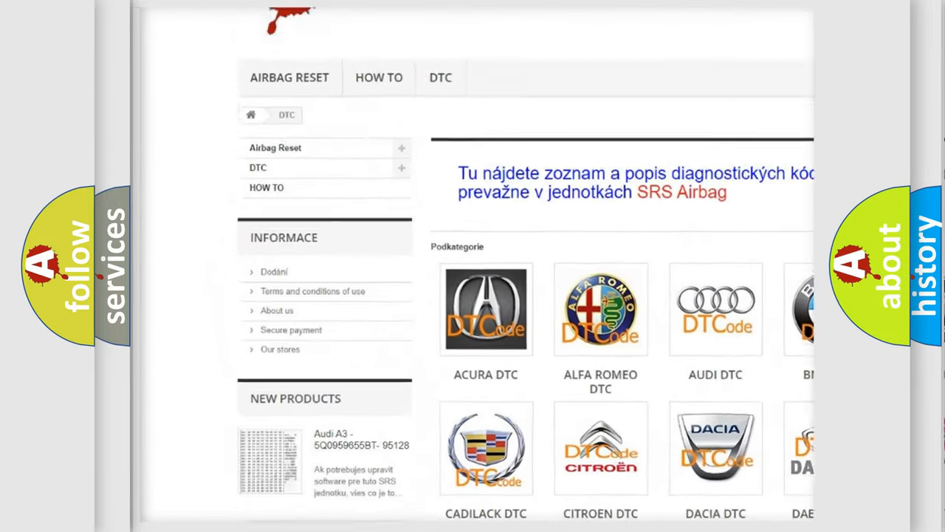
{"action": "scroll", "scroll_direction": "down", "scroll_amount": 3}
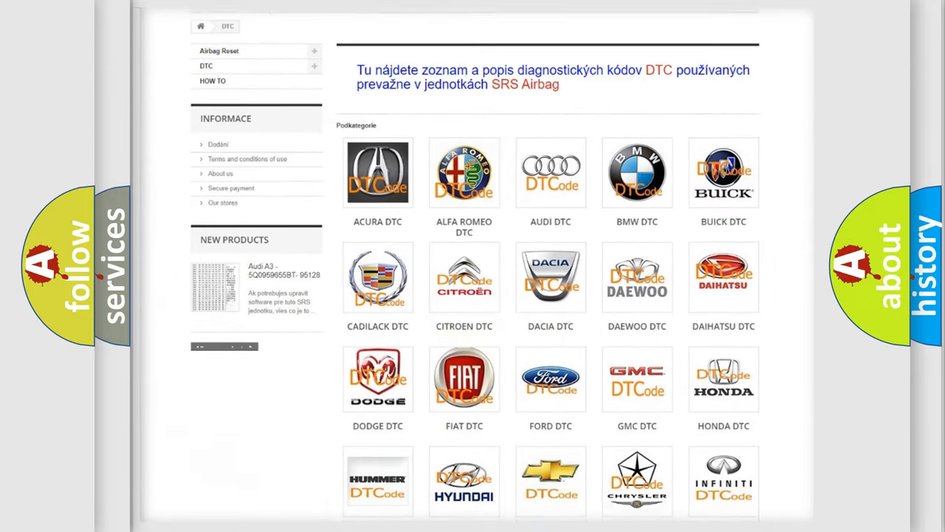
{"action": "scroll", "scroll_direction": "down", "scroll_amount": 3}
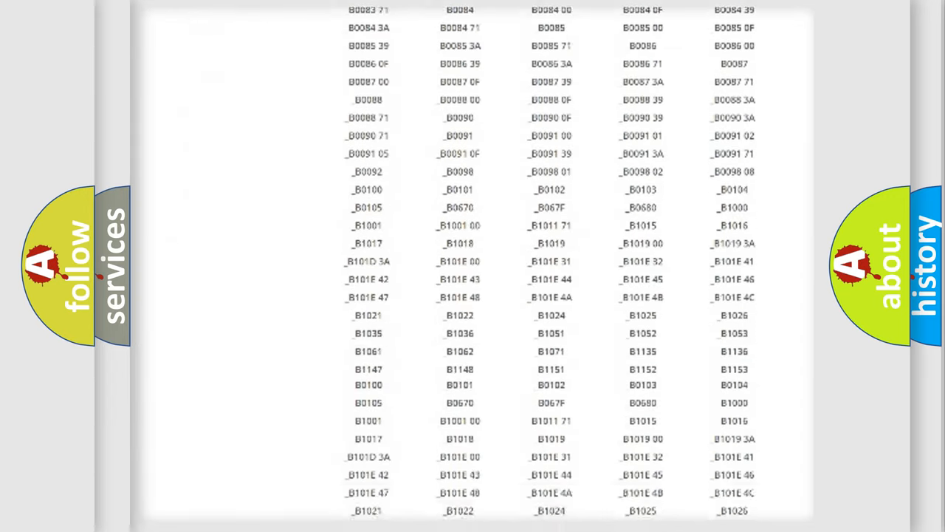
{"action": "scroll", "scroll_direction": "up", "scroll_amount": 3}
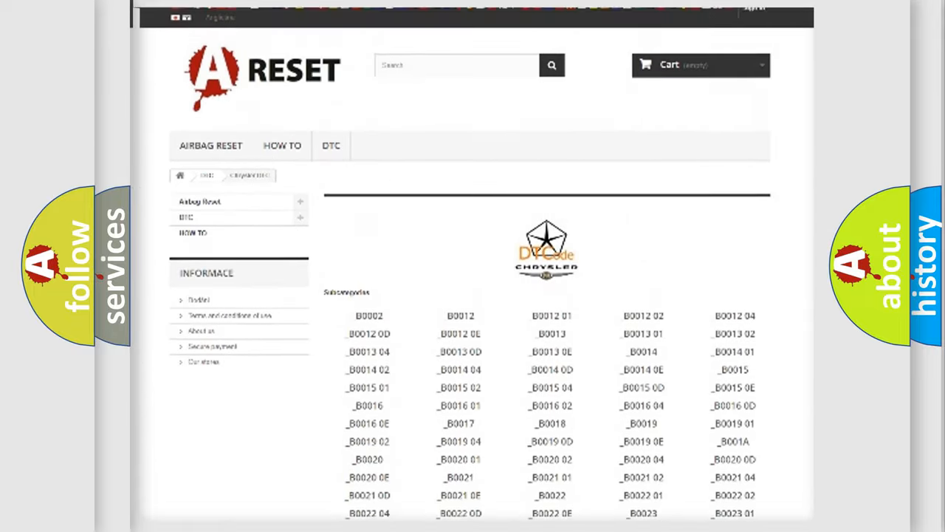